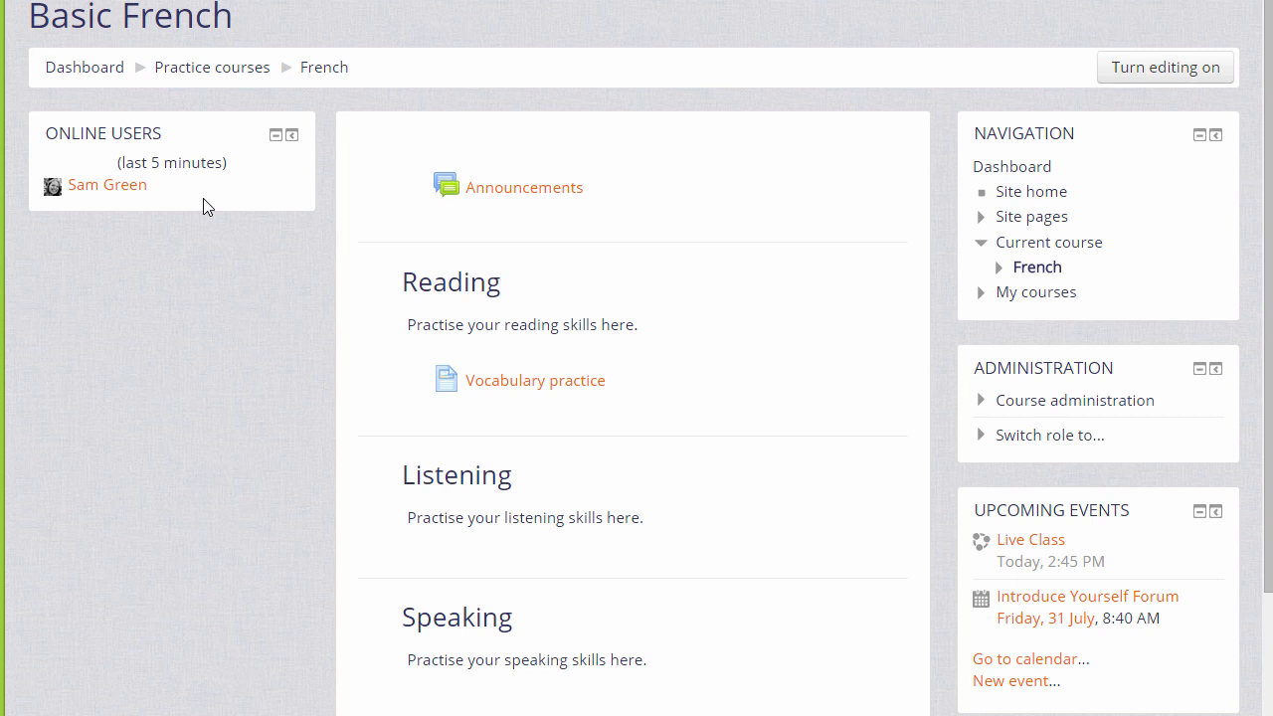
{"action": "mouse_move", "coordinate": [766, 159]}
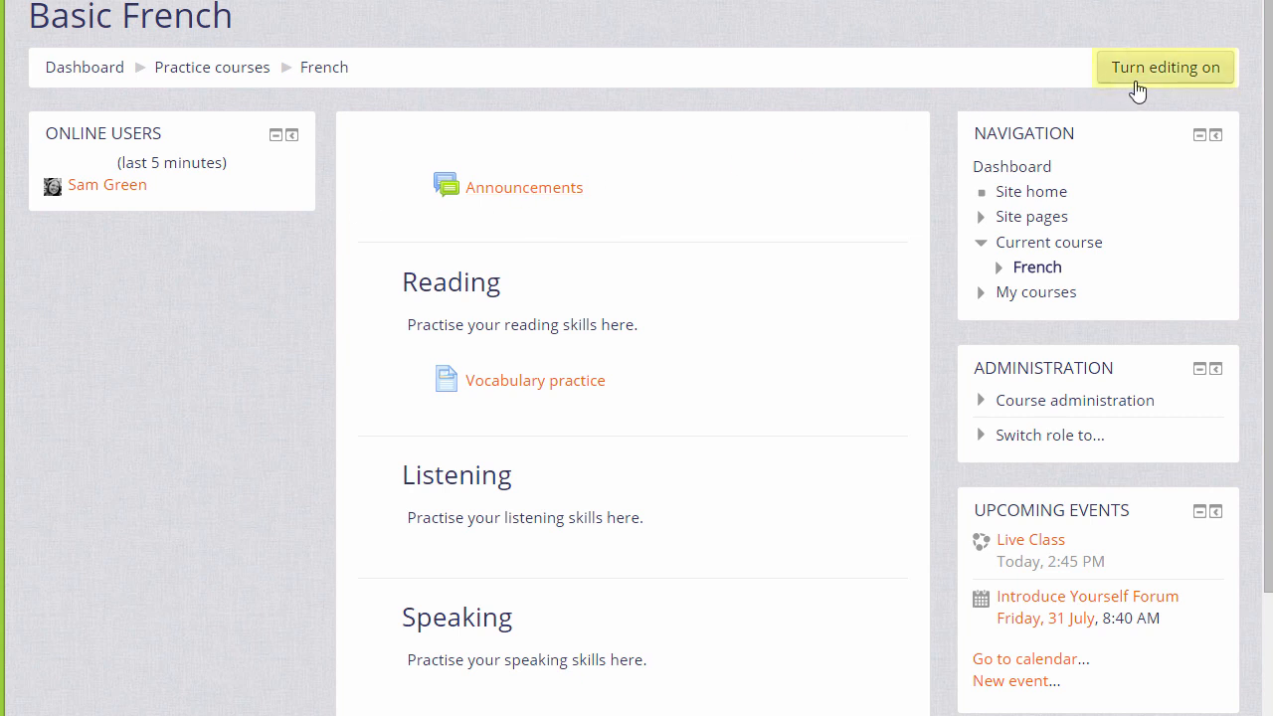
{"action": "mouse_move", "coordinate": [1149, 84]}
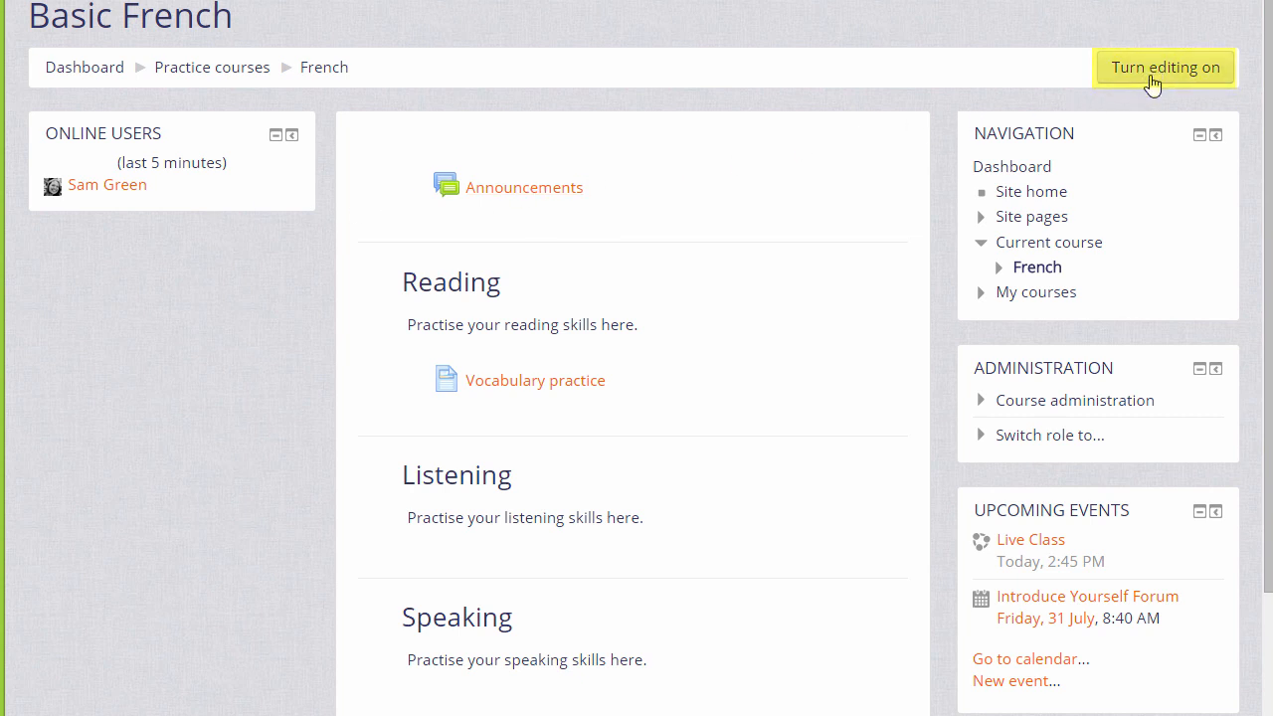
Expand Course administration in the Administration block to reveal Turn editing on
{"action": "left_click", "coordinate": [1074, 400]}
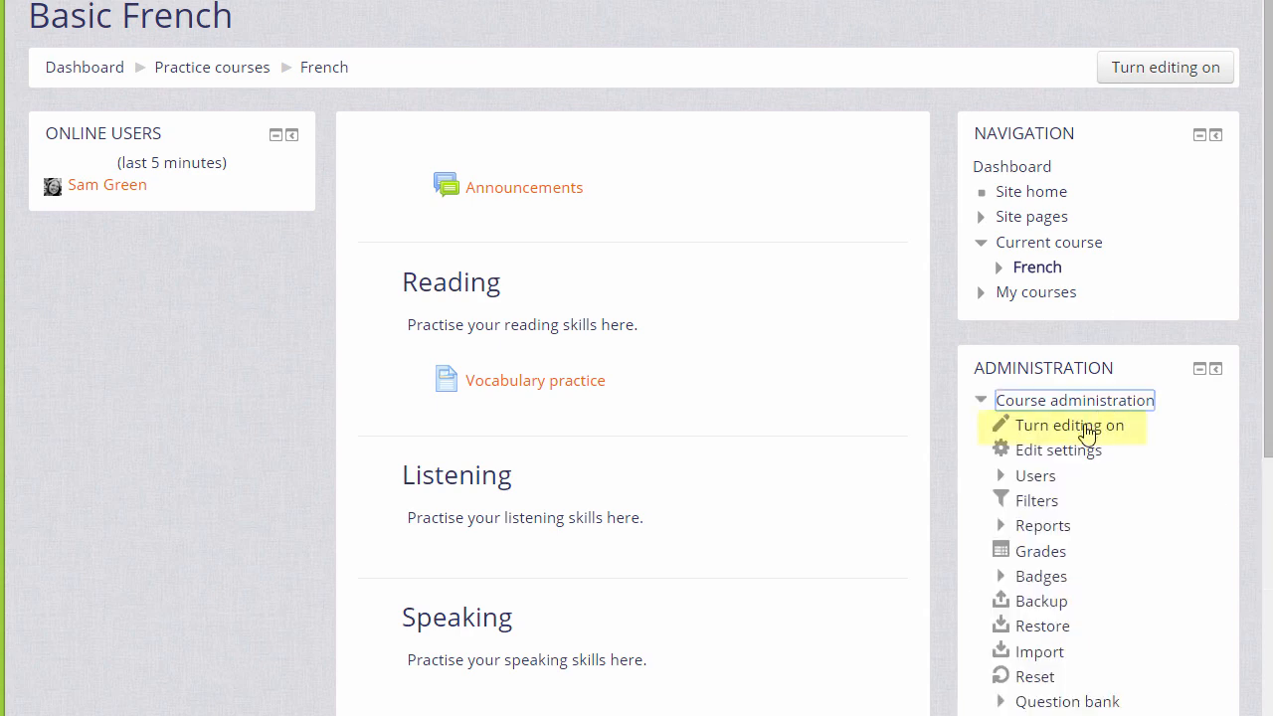
Turn editing on for Basic French and add the Messages block from the Add a block menu
{"action": "left_click", "coordinate": [1070, 426]}
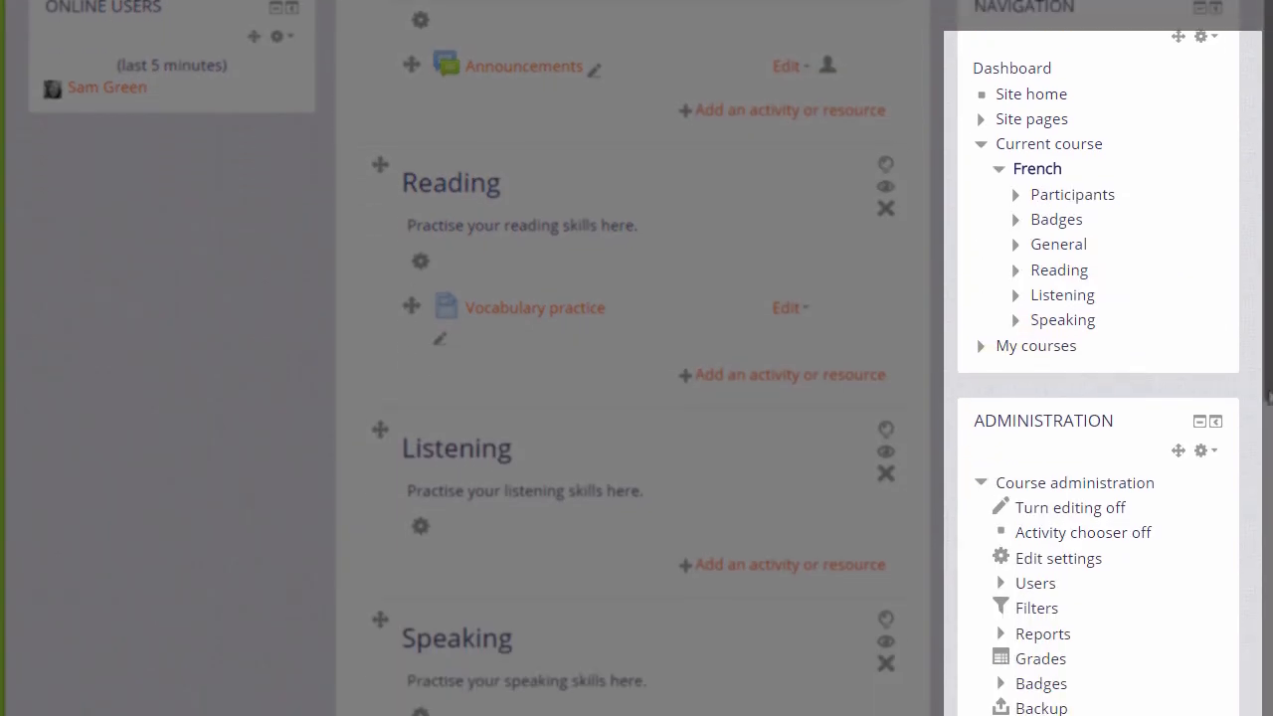
{"action": "scroll", "scroll_direction": "down", "scroll_amount": 3}
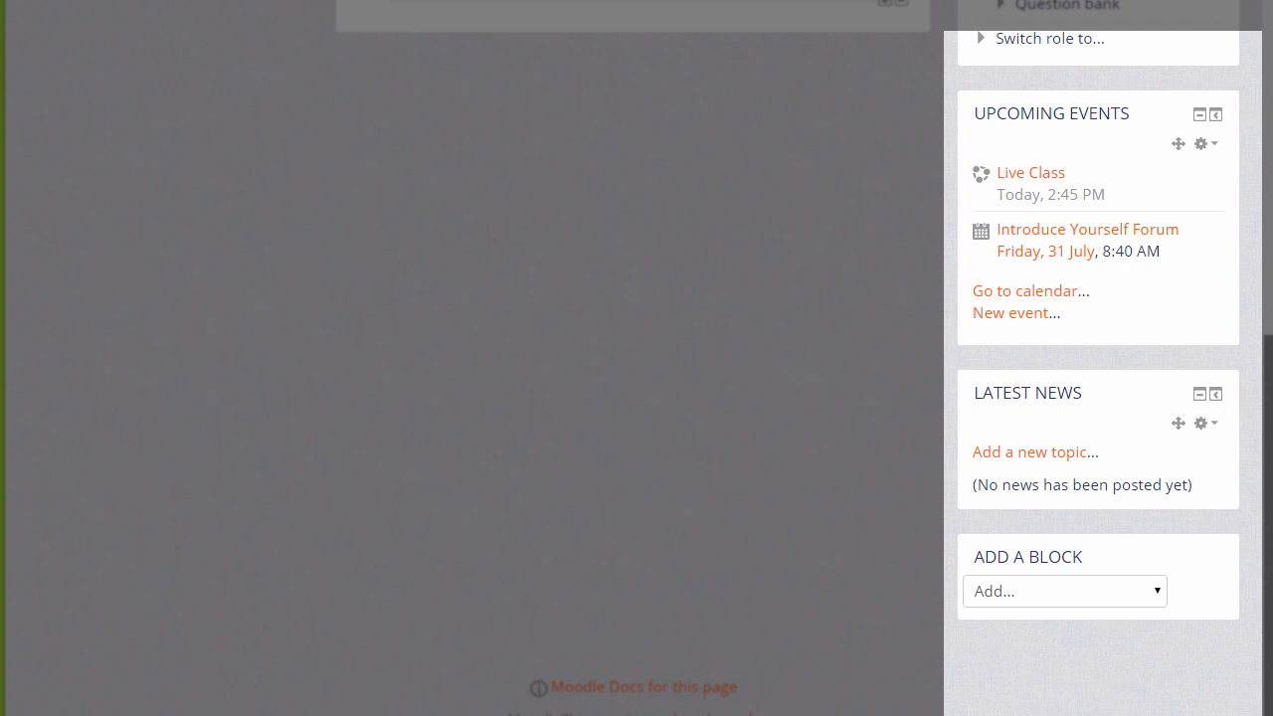
{"action": "left_click", "coordinate": [1064, 591]}
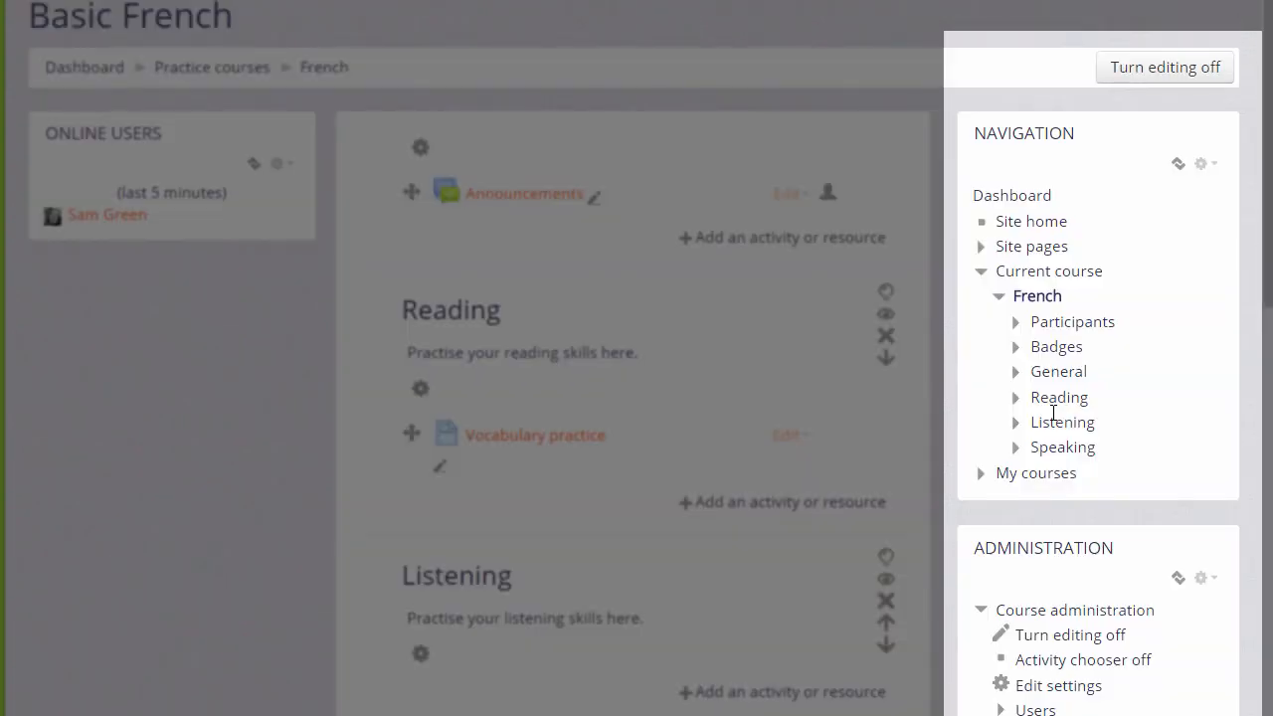
{"action": "scroll", "scroll_direction": "down", "scroll_amount": 3}
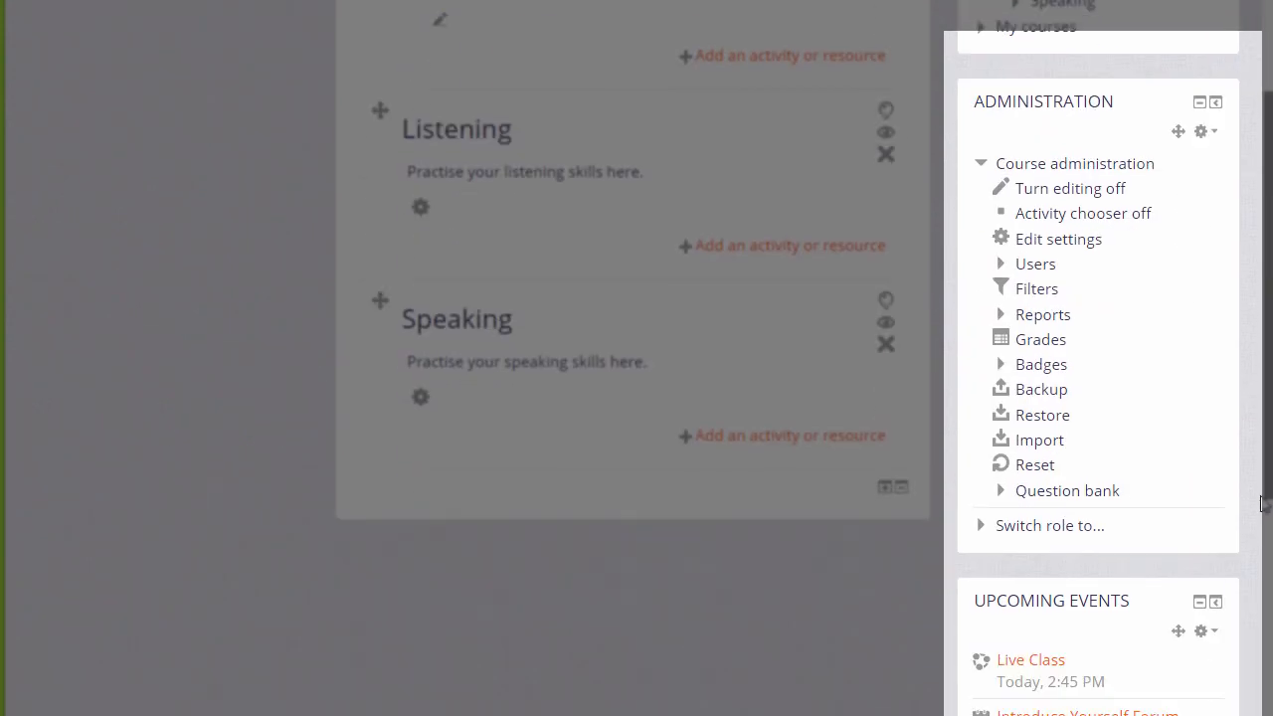
{"action": "scroll", "scroll_direction": "down", "scroll_amount": 3}
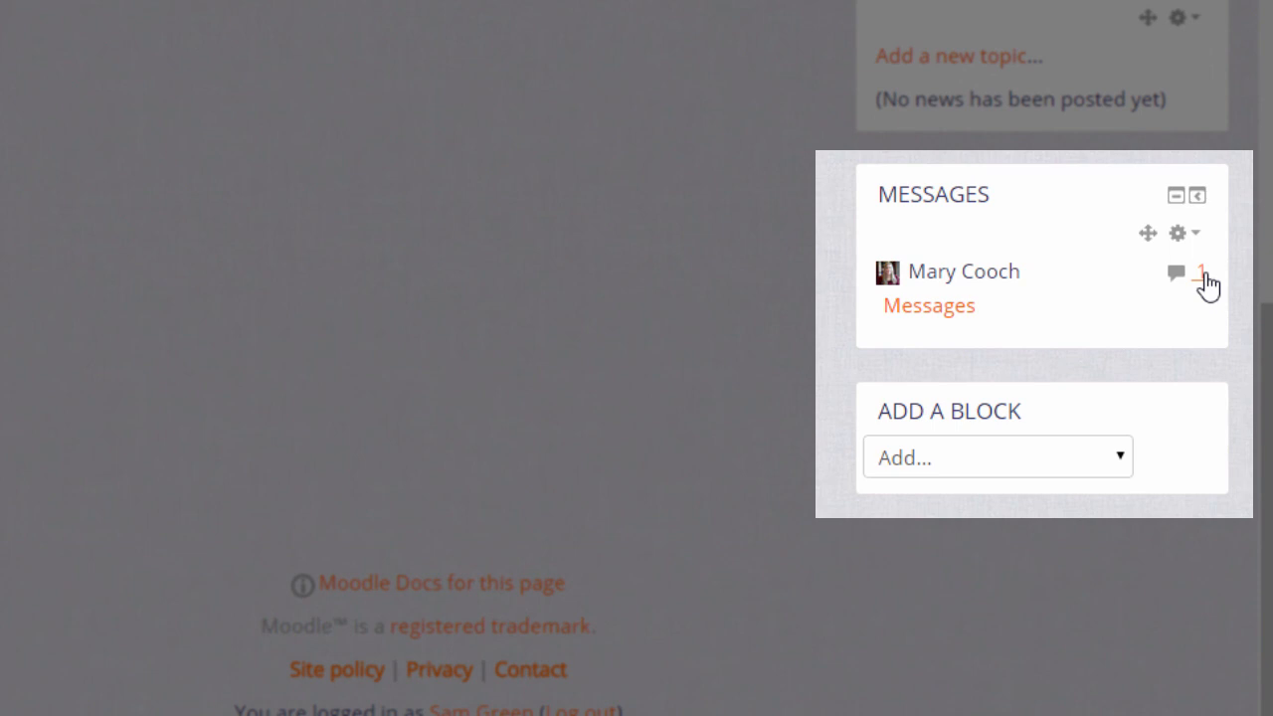
Start a message conversation with Mary Cooch from the Messages block
{"action": "left_click", "coordinate": [1177, 272]}
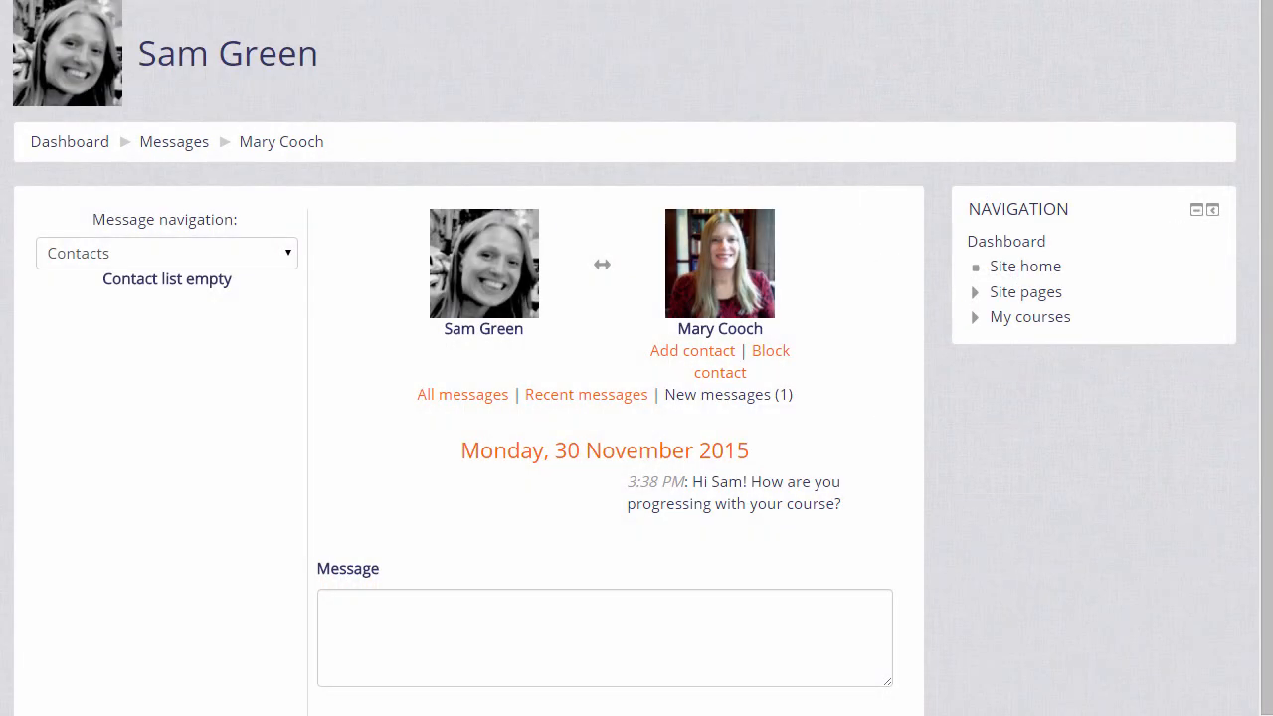